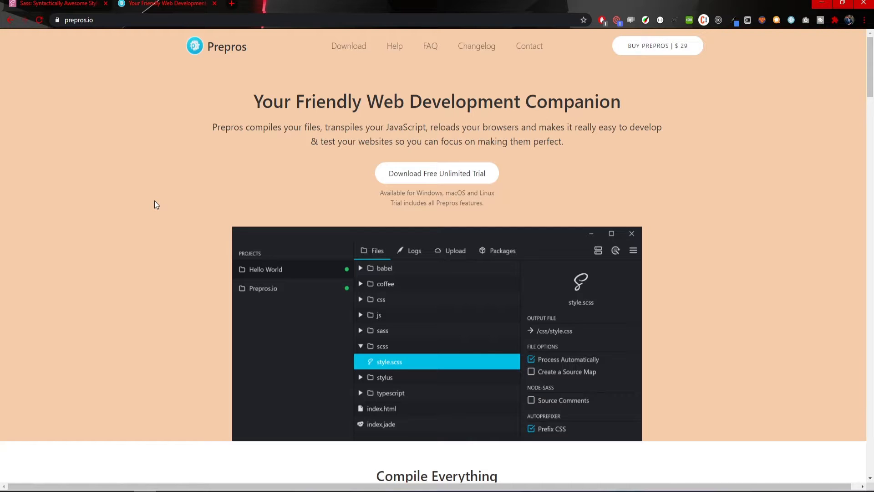
{"action": "mouse_move", "coordinate": [343, 184]}
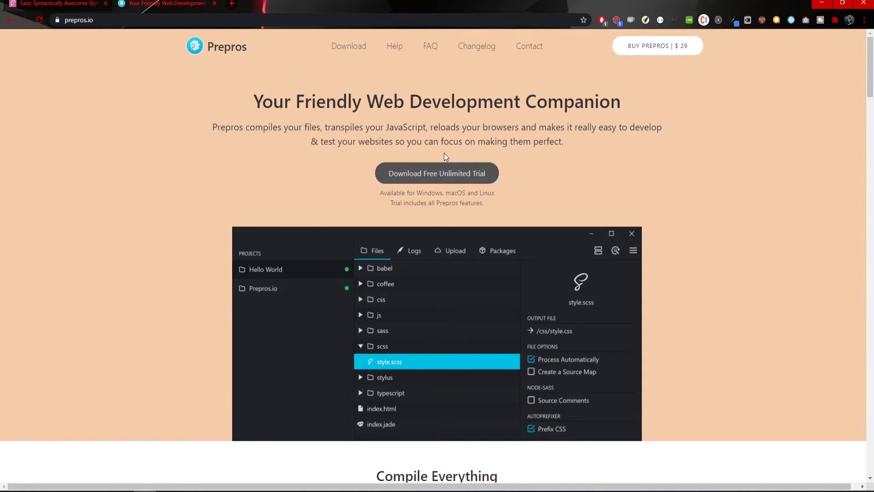
{"action": "mouse_move", "coordinate": [429, 182]}
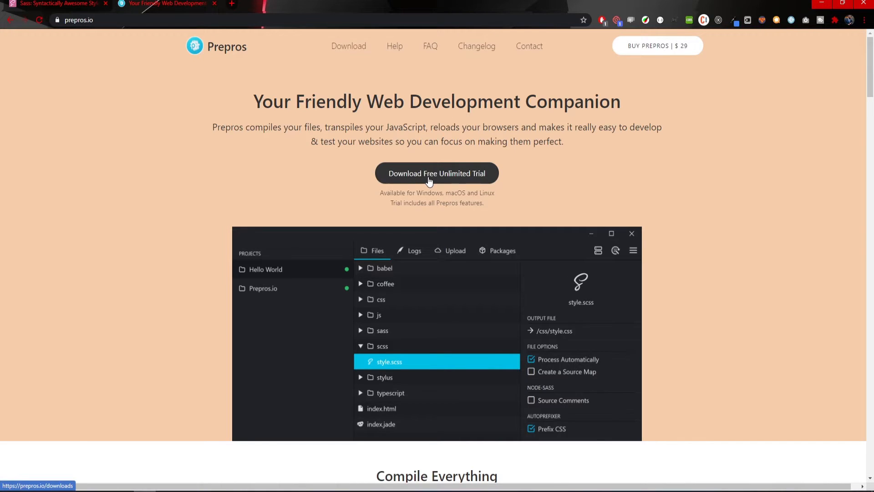
Step: Download the Windows Prepros installer from prepros.io, keep it, and open it
{"action": "left_click", "coordinate": [437, 173]}
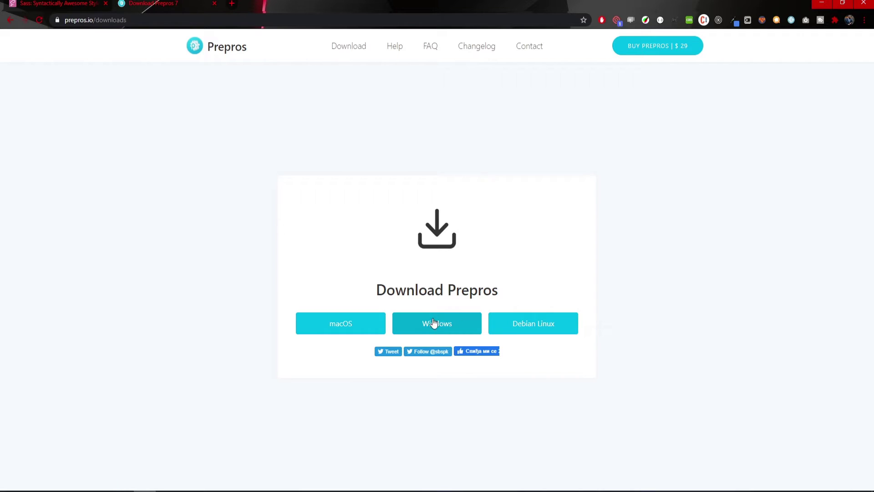
{"action": "mouse_move", "coordinate": [442, 328]}
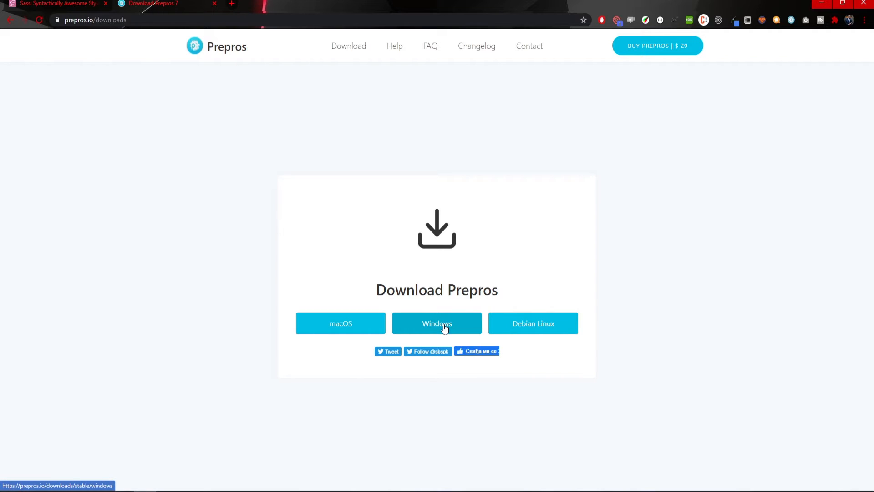
{"action": "left_click", "coordinate": [437, 323]}
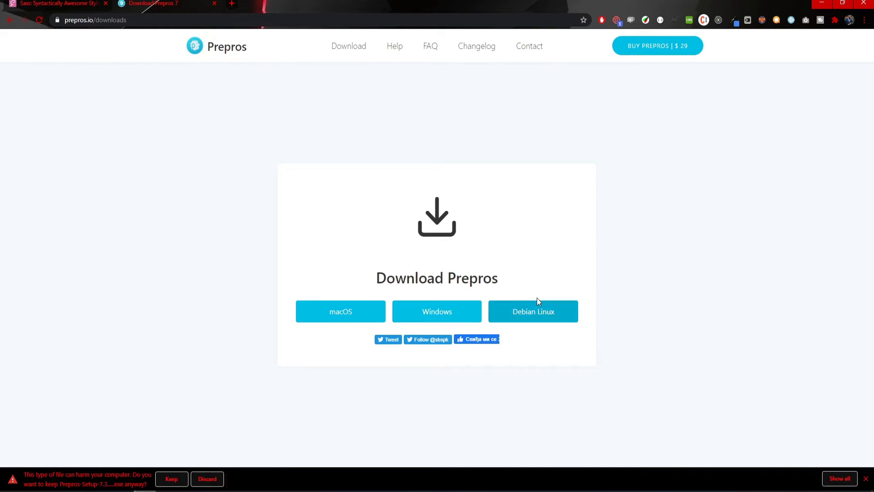
{"action": "left_click", "coordinate": [171, 478]}
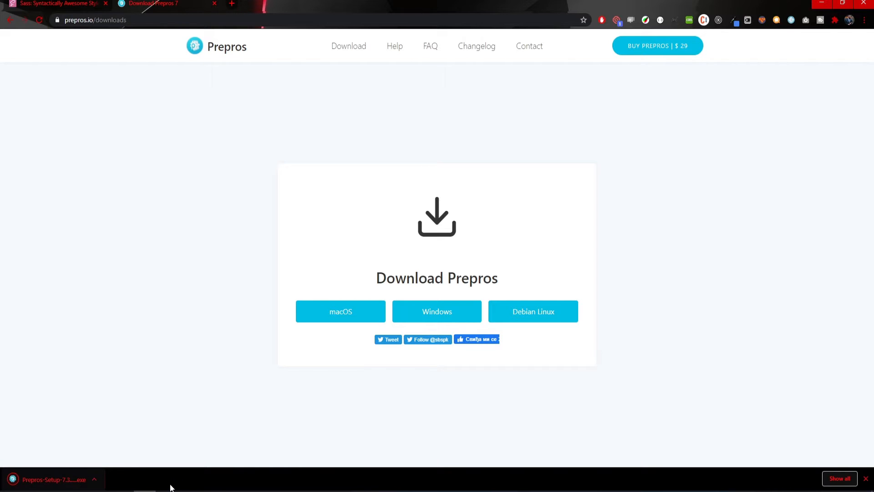
{"action": "left_click", "coordinate": [53, 479]}
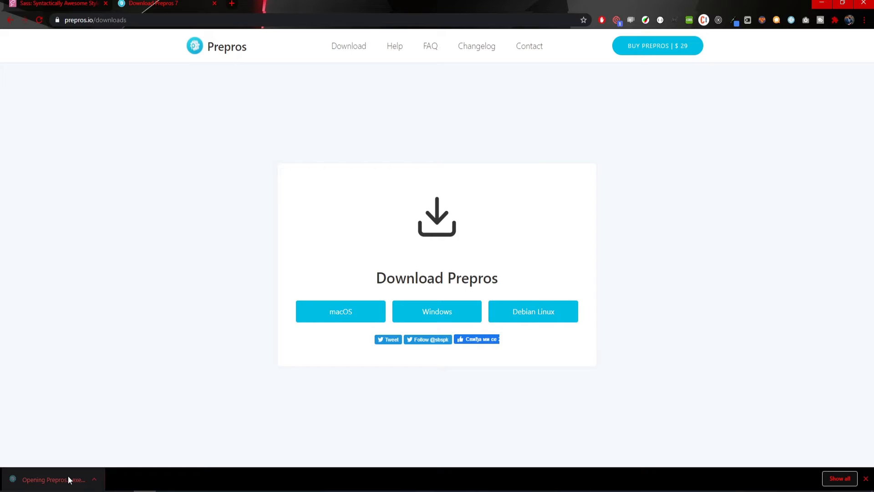
Step: Run the Prepros setup file past the security warning to start installation
{"action": "left_click", "coordinate": [52, 479]}
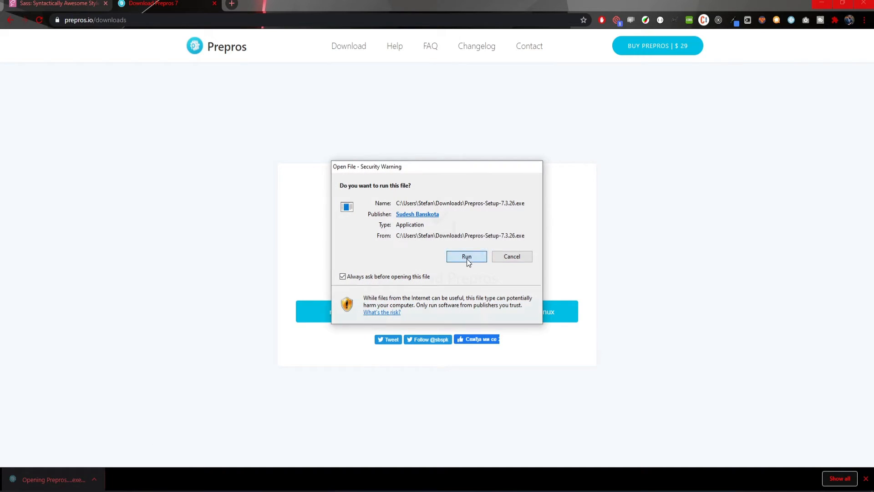
{"action": "left_click", "coordinate": [466, 256]}
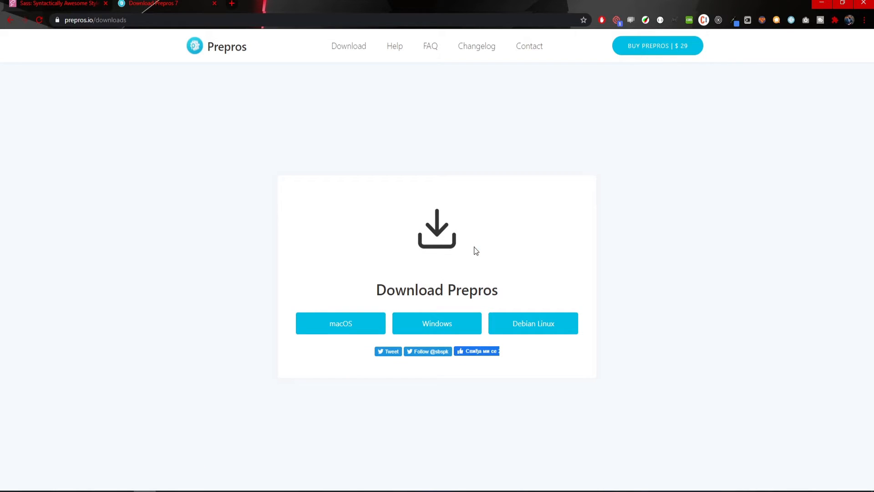
{"action": "left_click", "coordinate": [437, 323]}
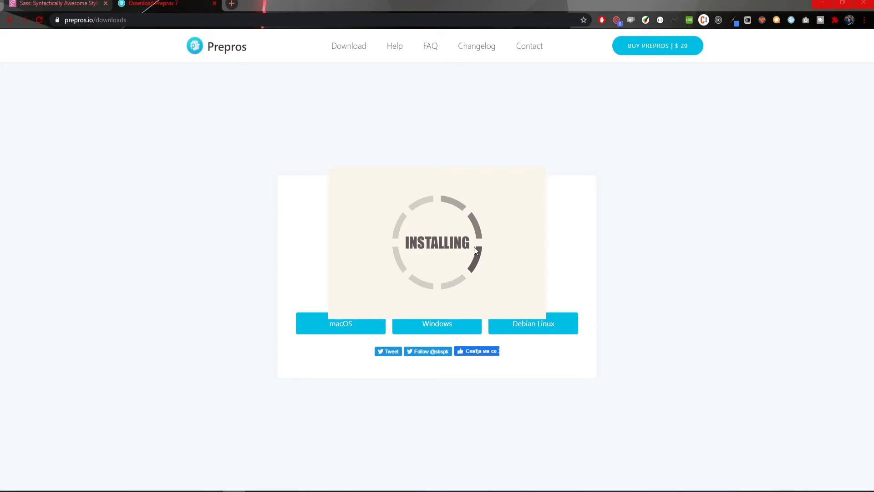
{"action": "mouse_move", "coordinate": [656, 45]}
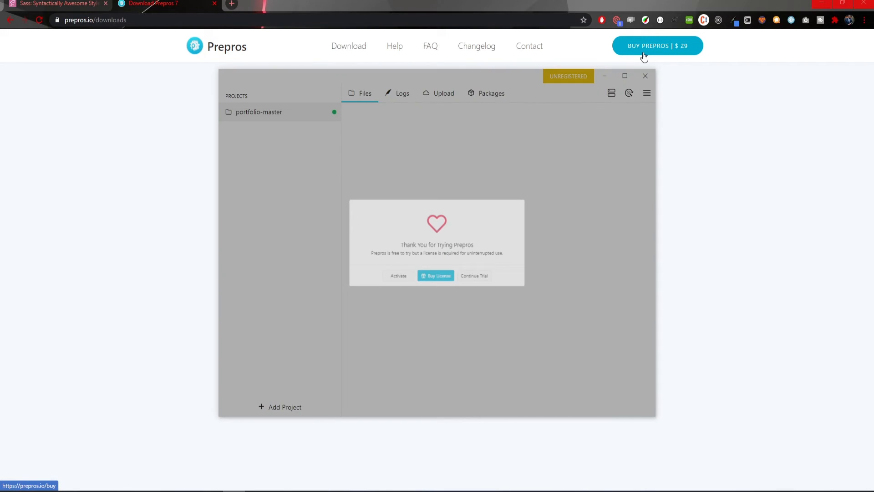
Step: Choose Continue Trial in the Thank You for Trying Prepros dialog
{"action": "left_click", "coordinate": [474, 275]}
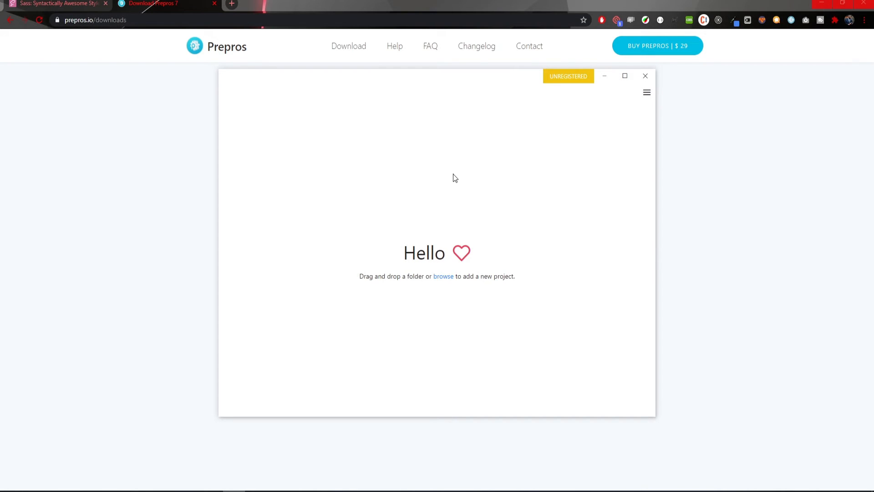
{"action": "mouse_move", "coordinate": [472, 291]}
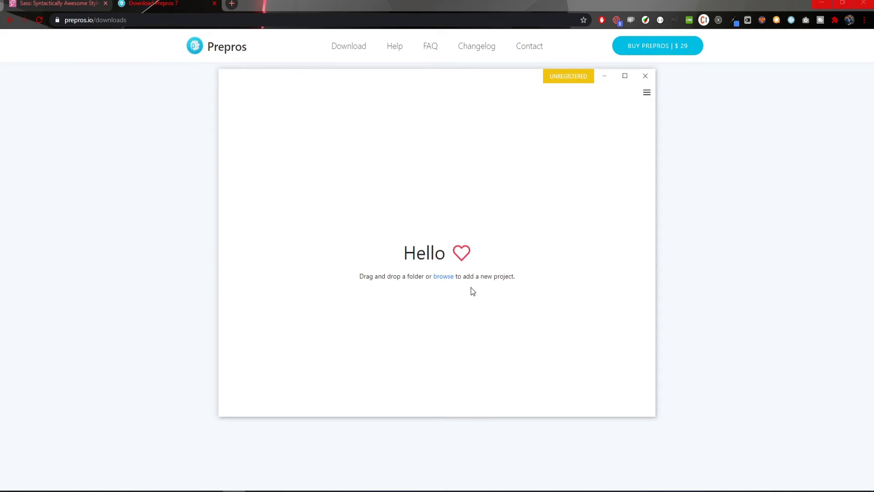
{"action": "mouse_move", "coordinate": [450, 227]}
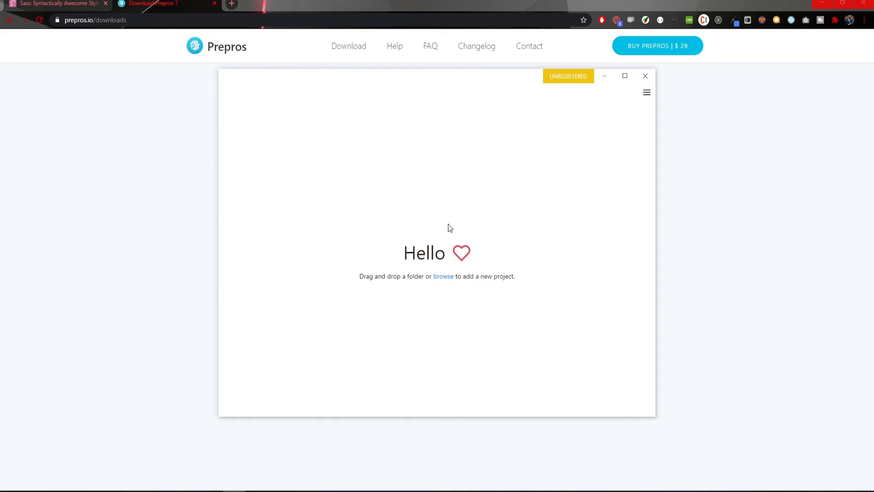